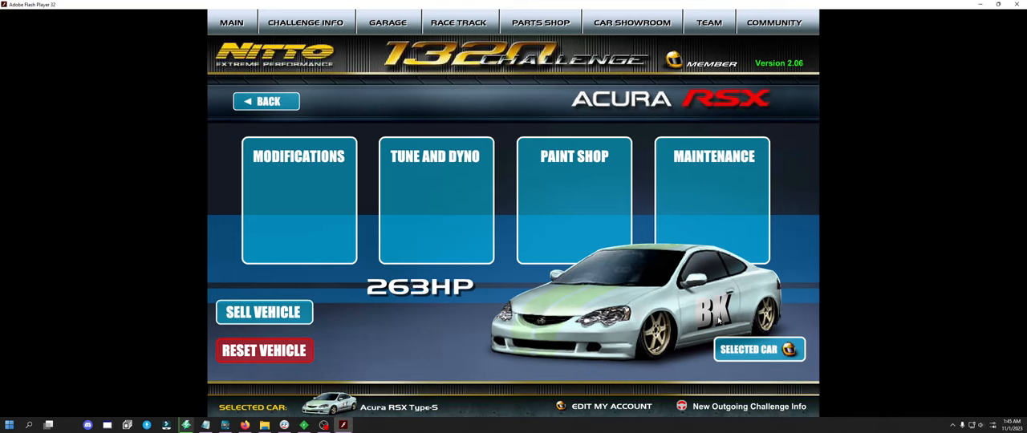
# Uninstall the ACME TE37 wheels from the Acura RSX and confirm.
pyautogui.click(279, 358)
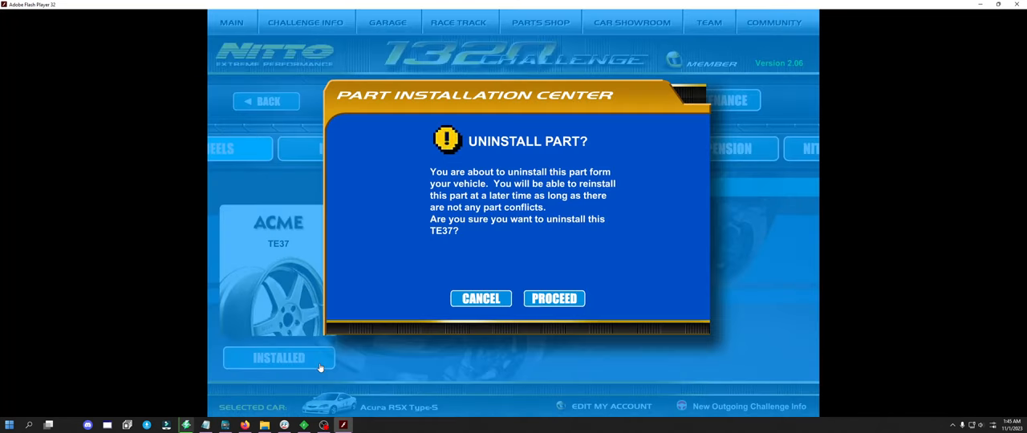
pyautogui.click(554, 298)
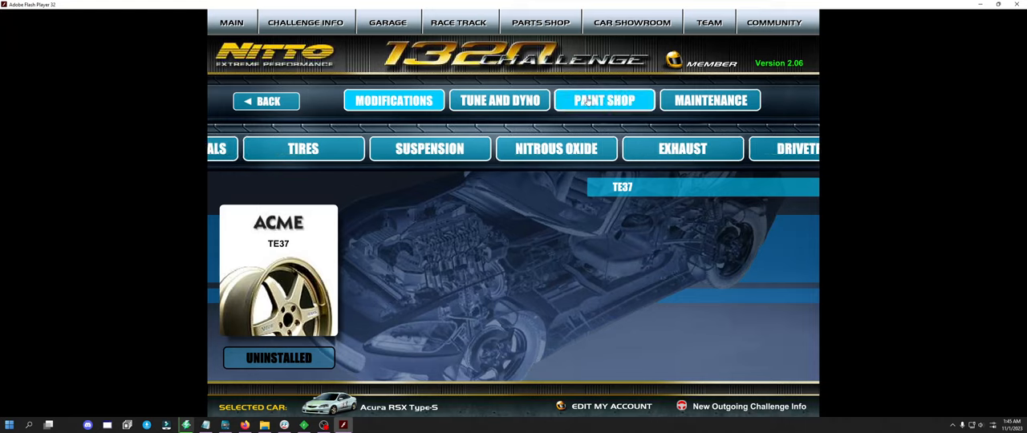
# Enter the paint shop and apply the Teeth graphic to the RSX preview.
pyautogui.click(605, 99)
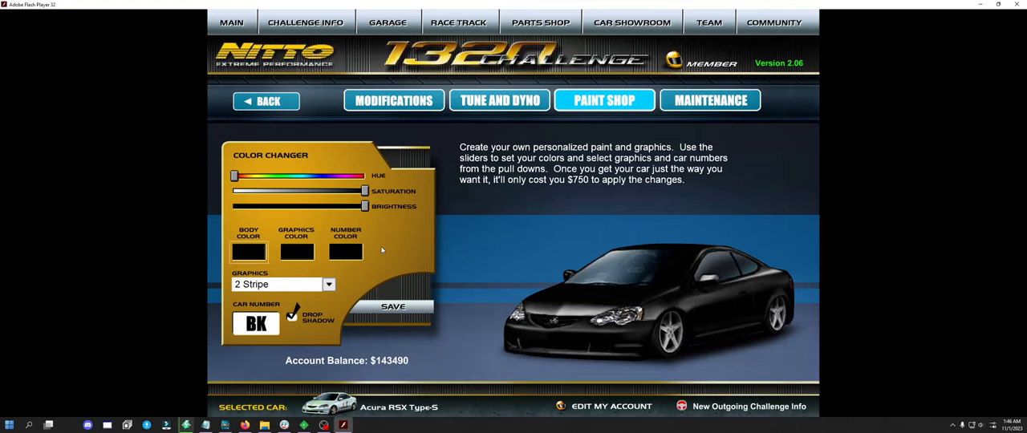
pyautogui.click(329, 284)
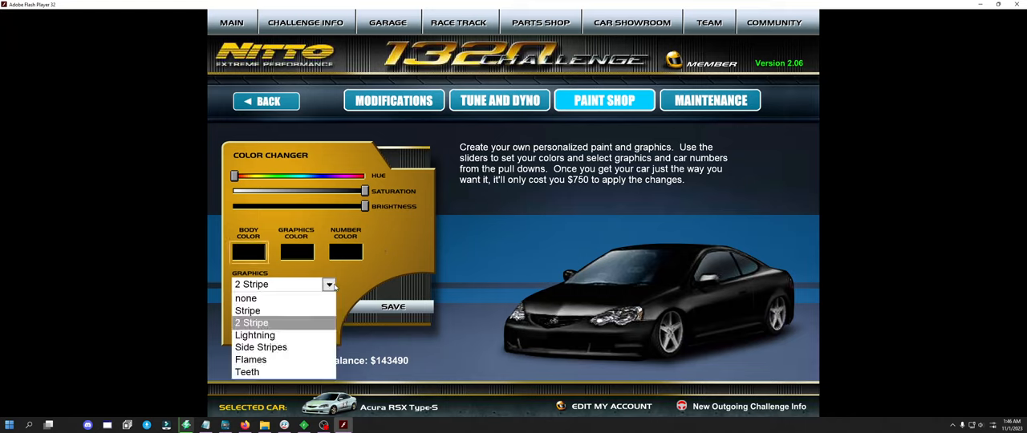
pyautogui.click(247, 372)
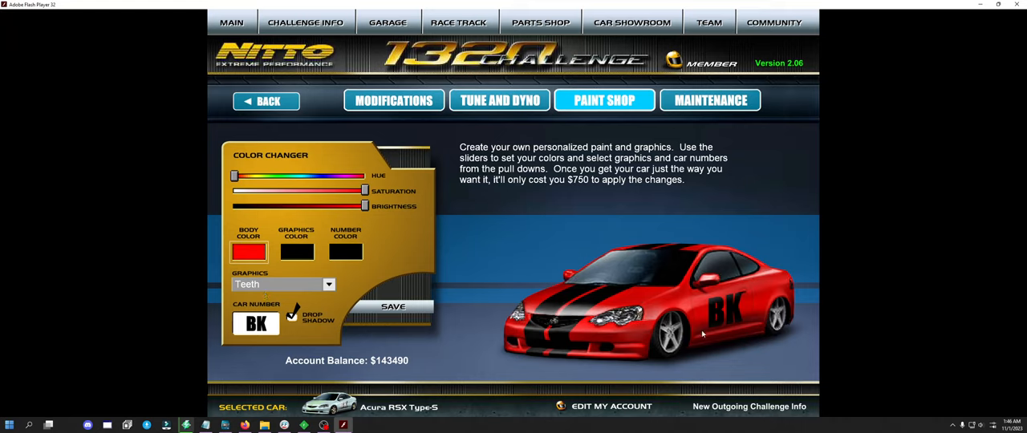
pyautogui.moveTo(642, 331)
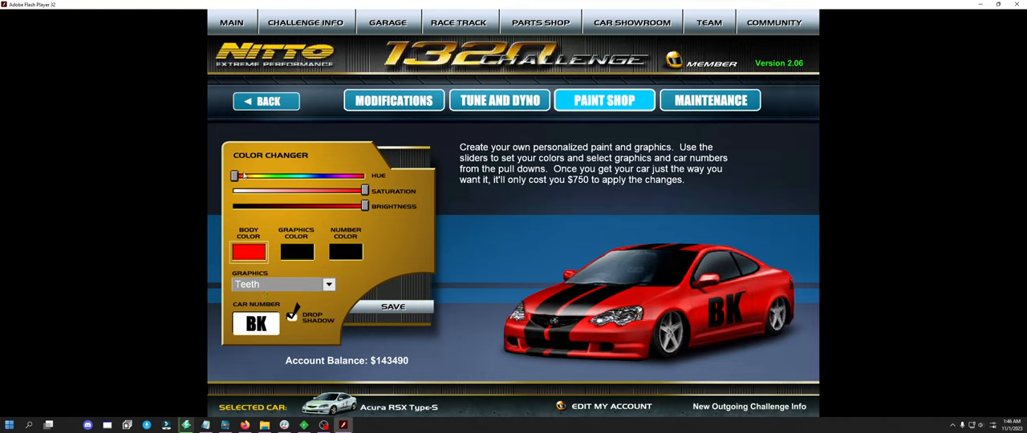
# Tint the RSX body bright green and the car number a lighter green.
pyautogui.moveTo(237, 176); pyautogui.dragTo(272, 177)
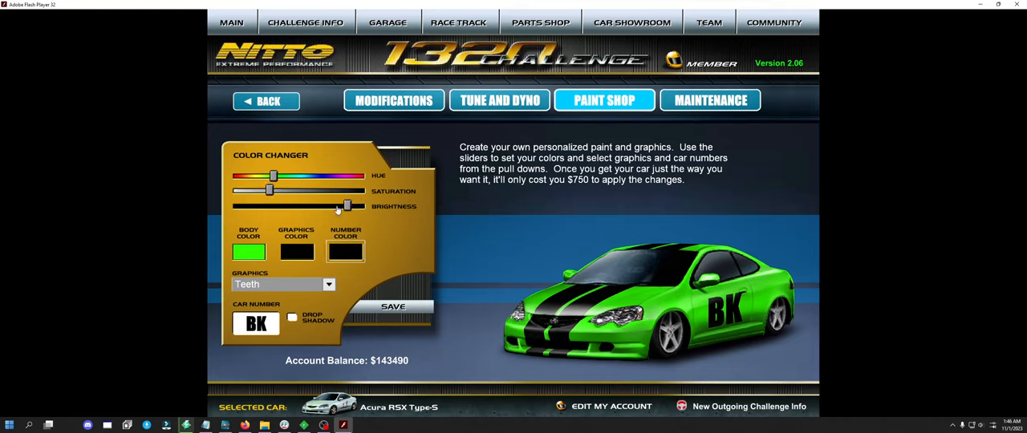
pyautogui.moveTo(347, 205); pyautogui.dragTo(324, 205)
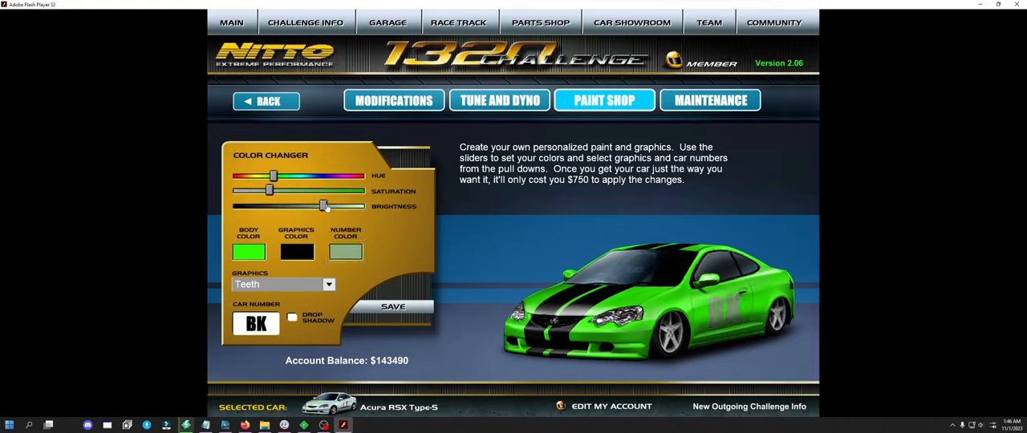
pyautogui.moveTo(324, 205); pyautogui.dragTo(366, 205)
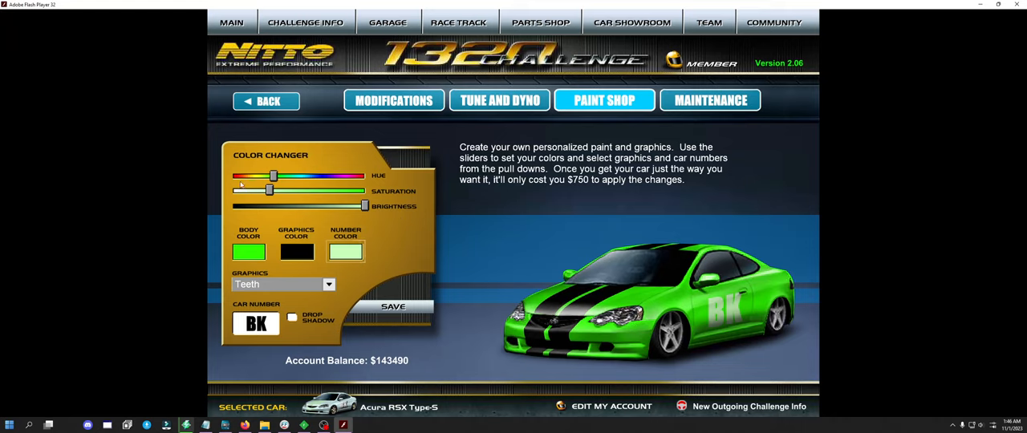
pyautogui.moveTo(269, 190); pyautogui.dragTo(313, 189)
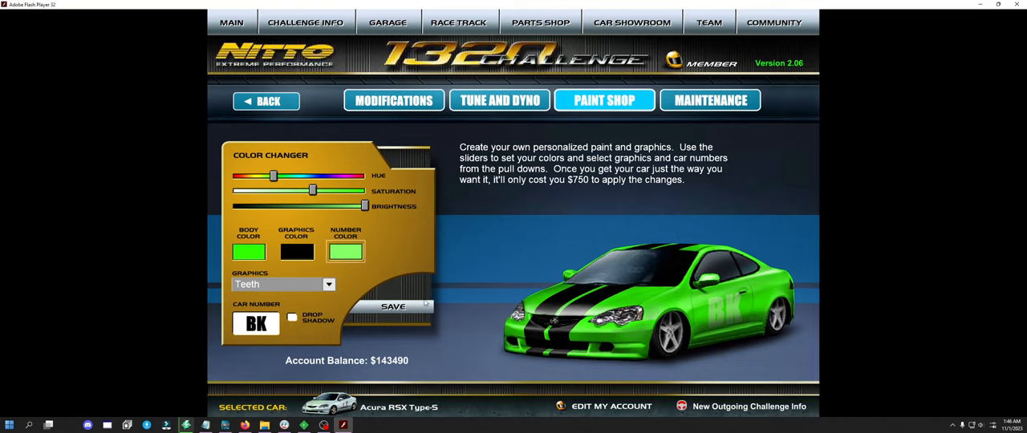
# Save the green paint design and confirm the $750 purchase.
pyautogui.click(392, 304)
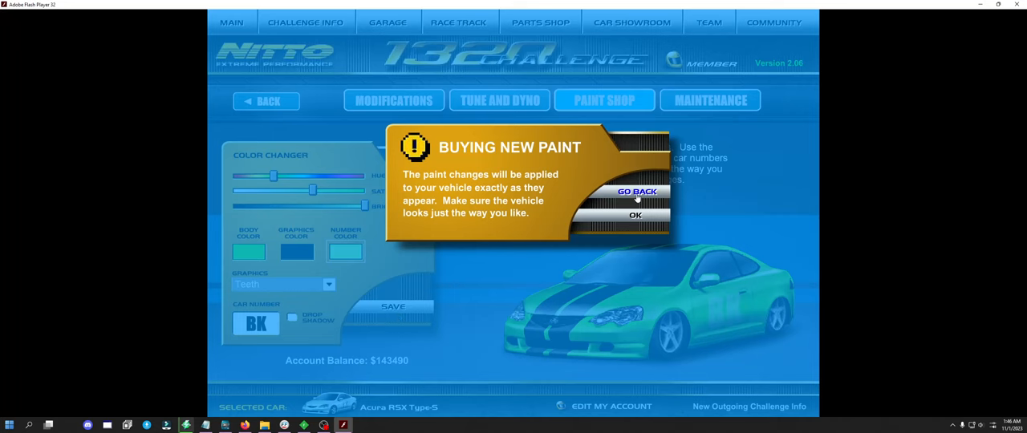
pyautogui.click(637, 215)
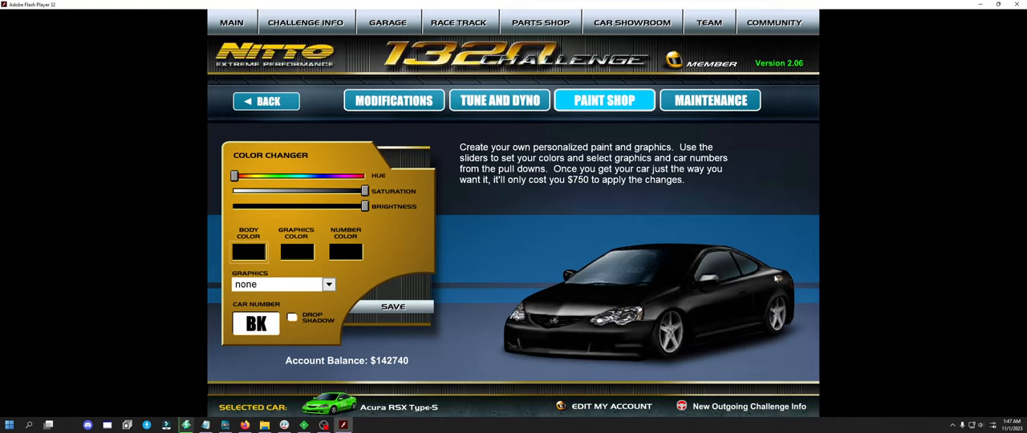
pyautogui.moveTo(781, 244)
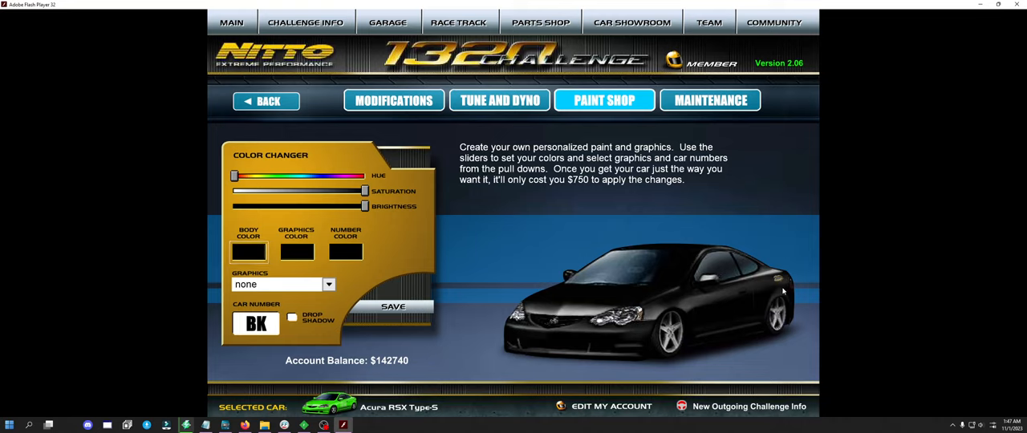
pyautogui.moveTo(778, 291)
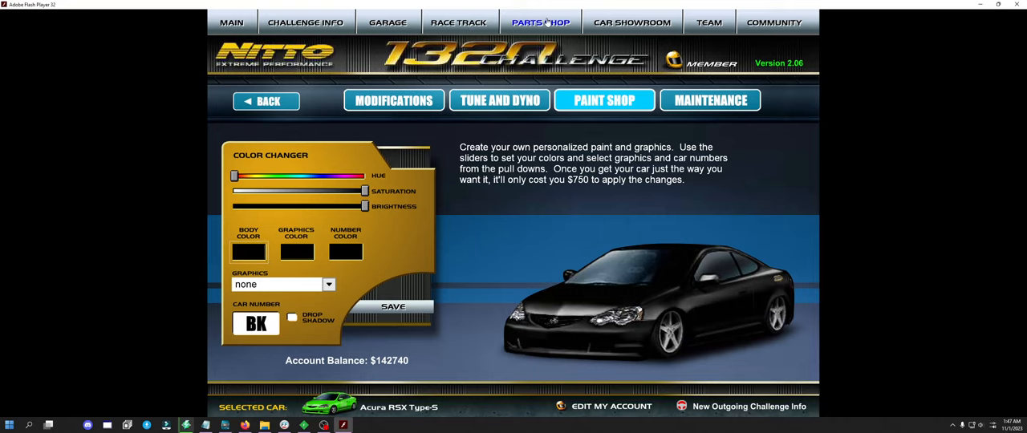
# Browse the parts shop's wheel brands and select the ACME lineup.
pyautogui.click(542, 21)
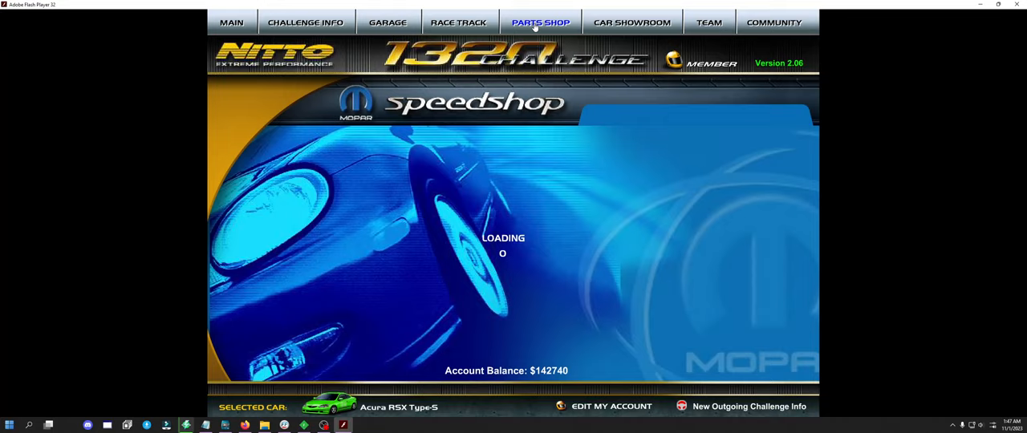
pyautogui.click(540, 19)
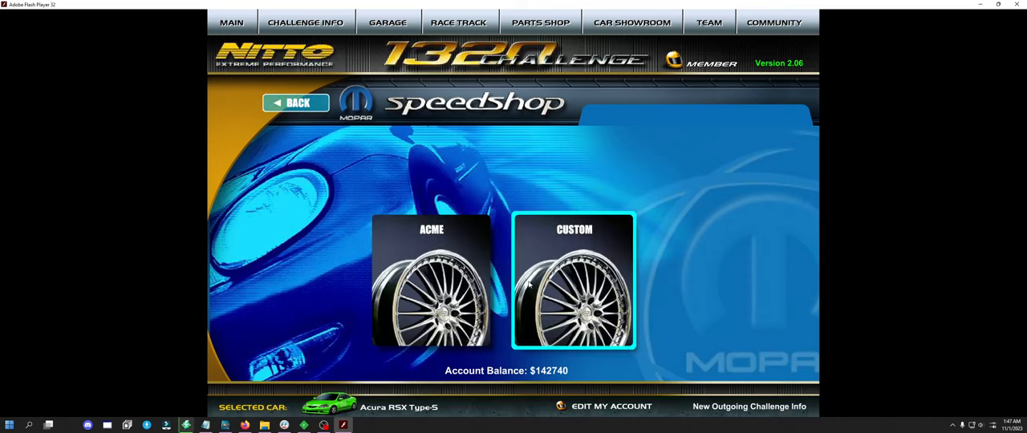
pyautogui.click(574, 286)
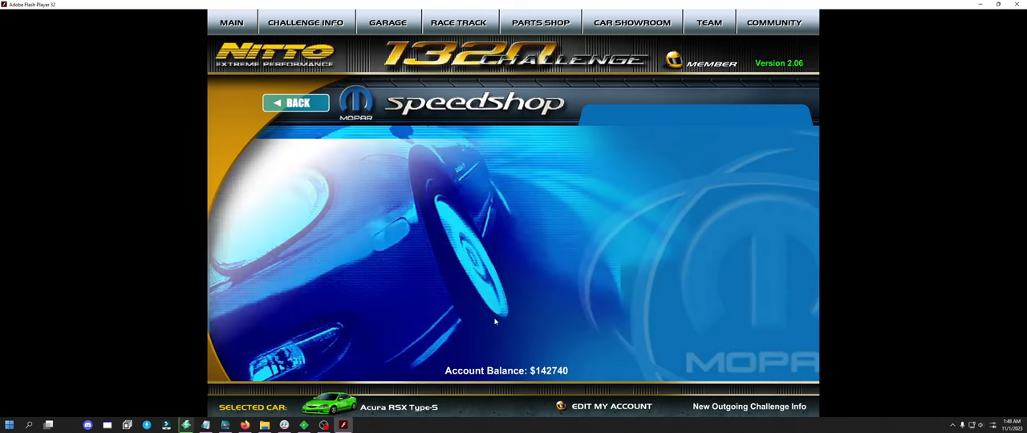
# Bring up the ACME Halloween 2023 wheel's detail page priced at 1200.
pyautogui.click(388, 19)
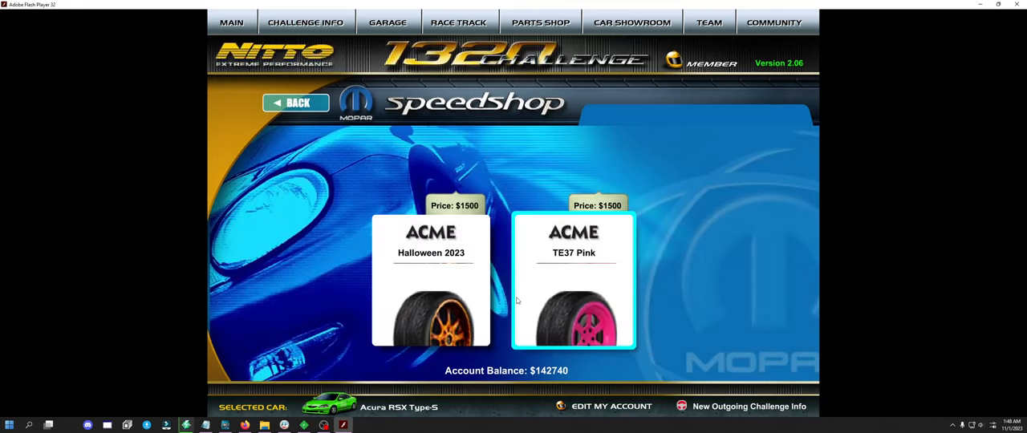
pyautogui.moveTo(776, 308)
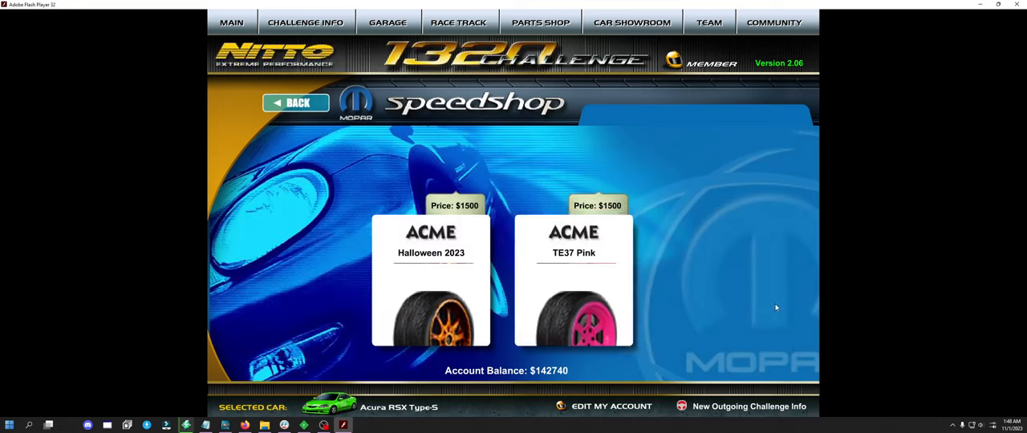
pyautogui.moveTo(844, 234)
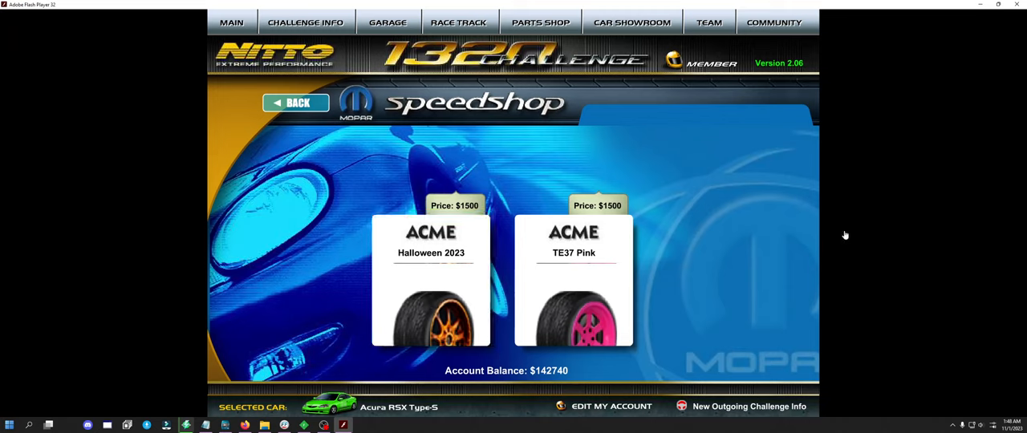
pyautogui.moveTo(340, 327)
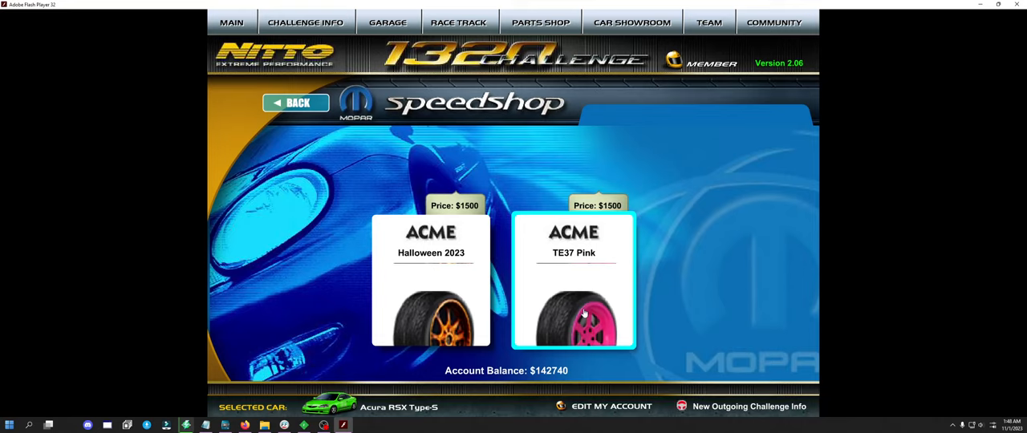
pyautogui.moveTo(573, 295)
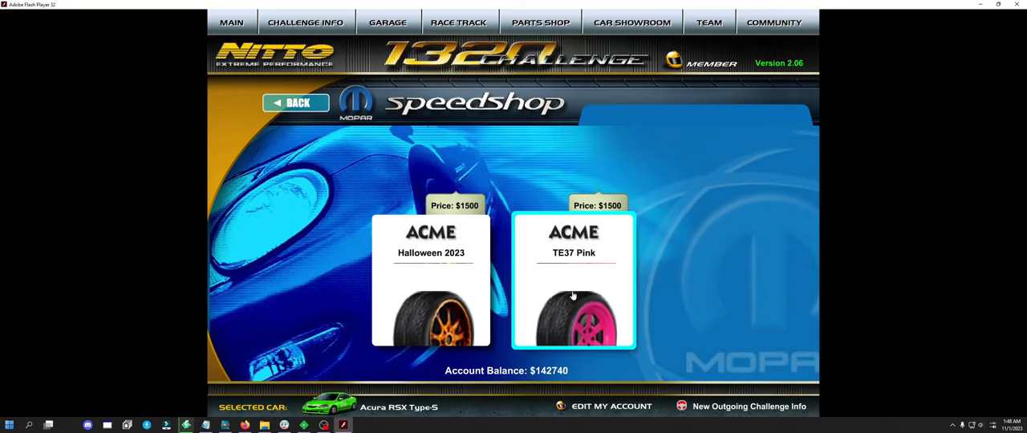
pyautogui.moveTo(464, 293)
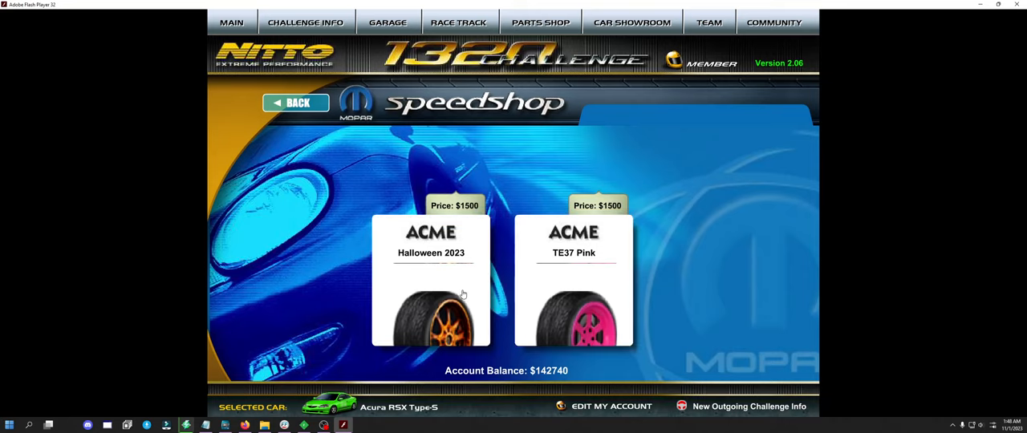
pyautogui.click(430, 280)
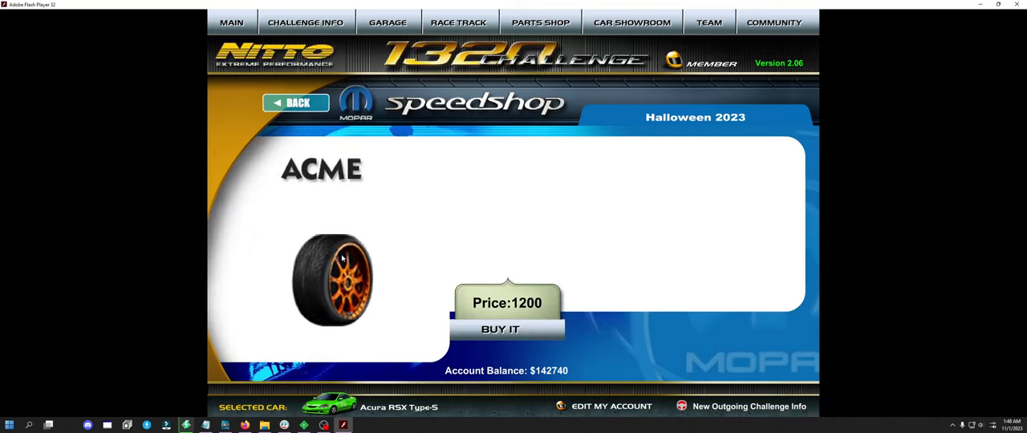
# Buy the ACME Halloween 2023 wheels for the Acura RSX.
pyautogui.click(501, 330)
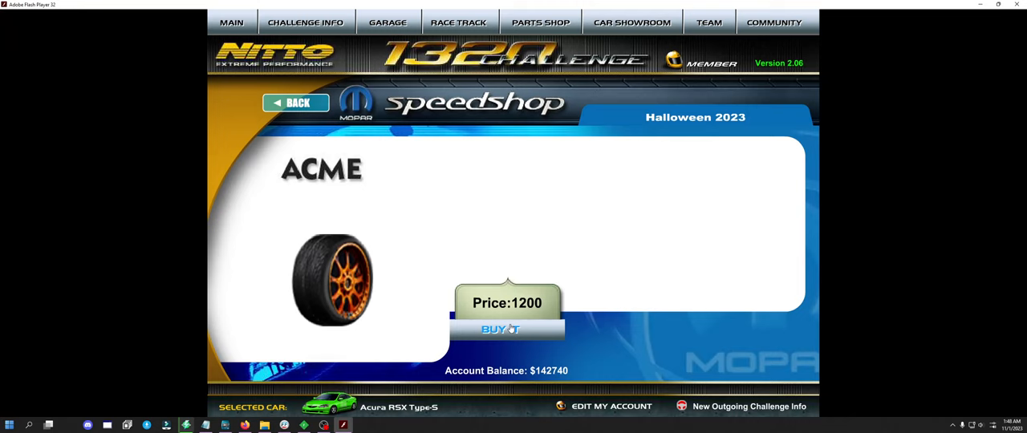
pyautogui.click(506, 329)
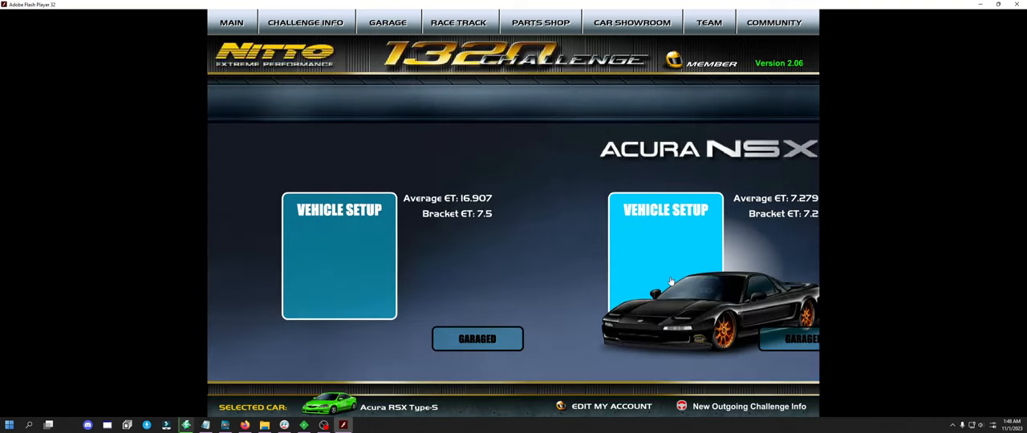
# Paint the RSX orange with an orange number 69 and save the paint job.
pyautogui.click(339, 211)
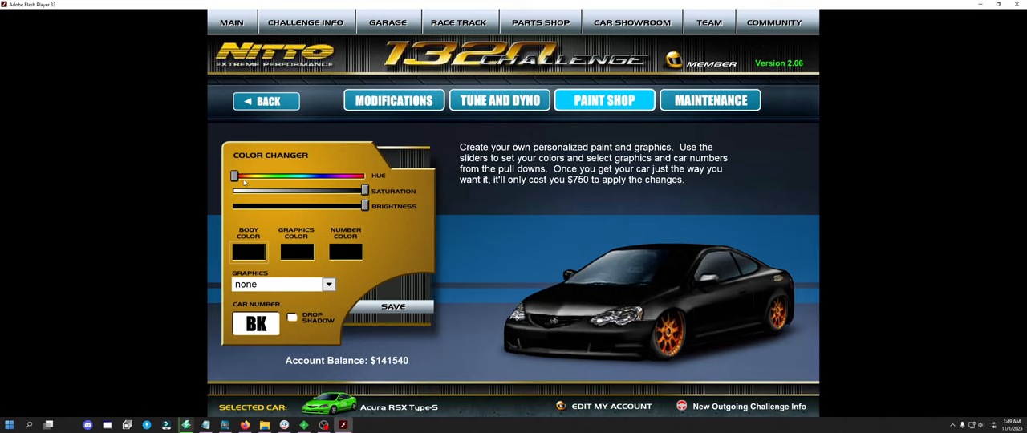
pyautogui.moveTo(234, 176); pyautogui.dragTo(247, 176)
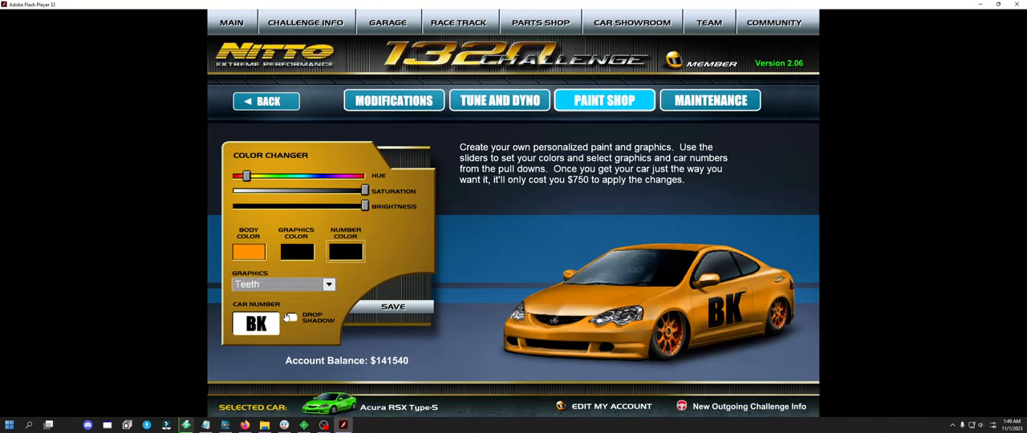
pyautogui.click(292, 324)
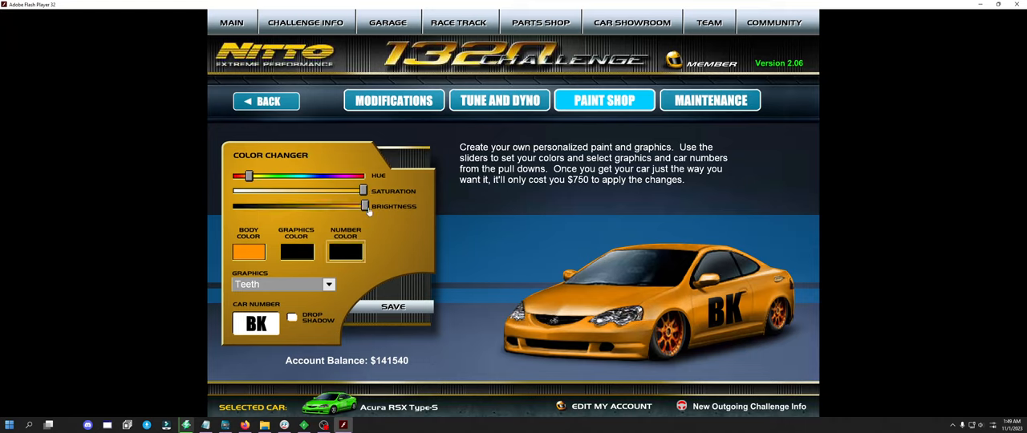
pyautogui.moveTo(366, 205); pyautogui.dragTo(350, 205)
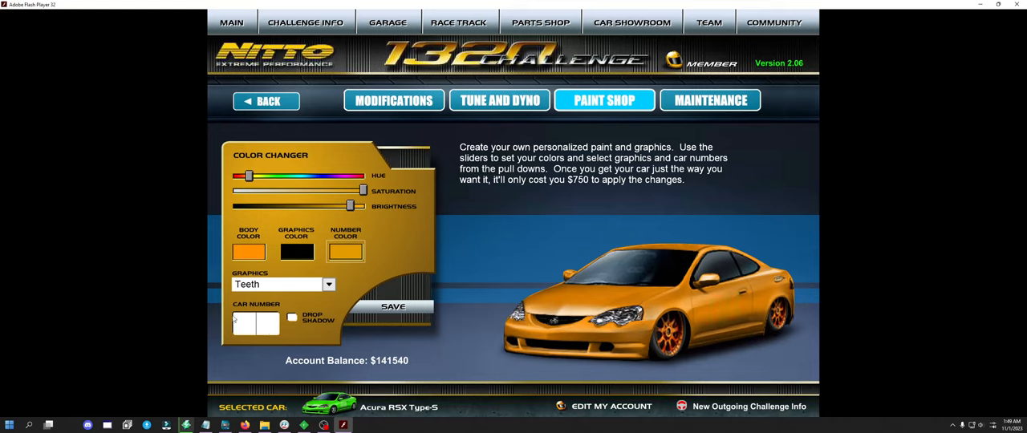
pyautogui.write('69')
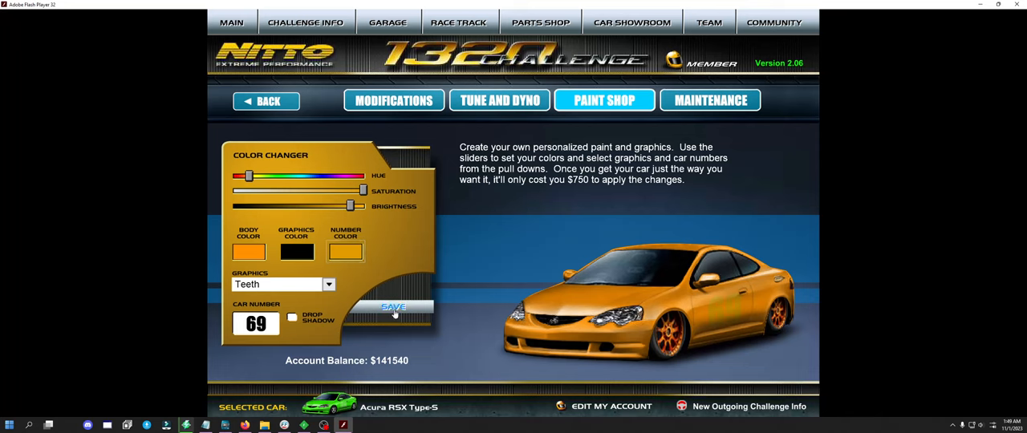
pyautogui.click(393, 306)
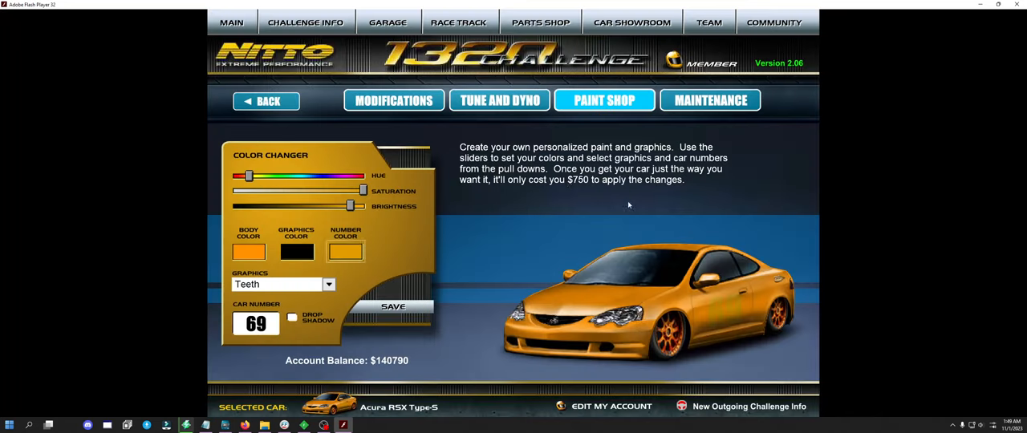
# Leave the paint shop and return to the ACME wheels listing.
pyautogui.click(266, 100)
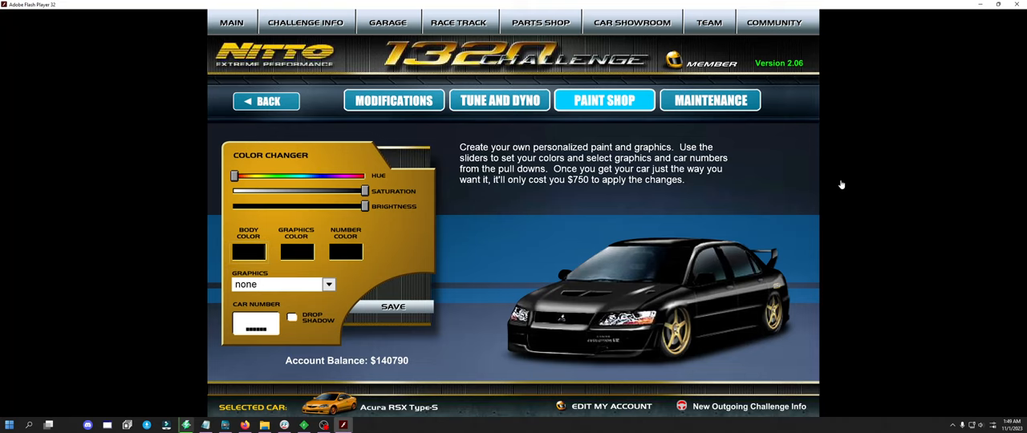
pyautogui.click(539, 19)
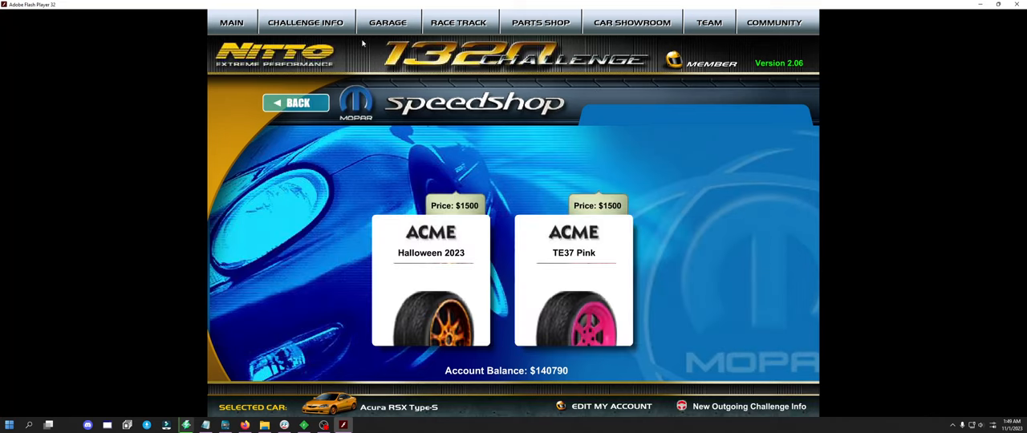
pyautogui.click(388, 19)
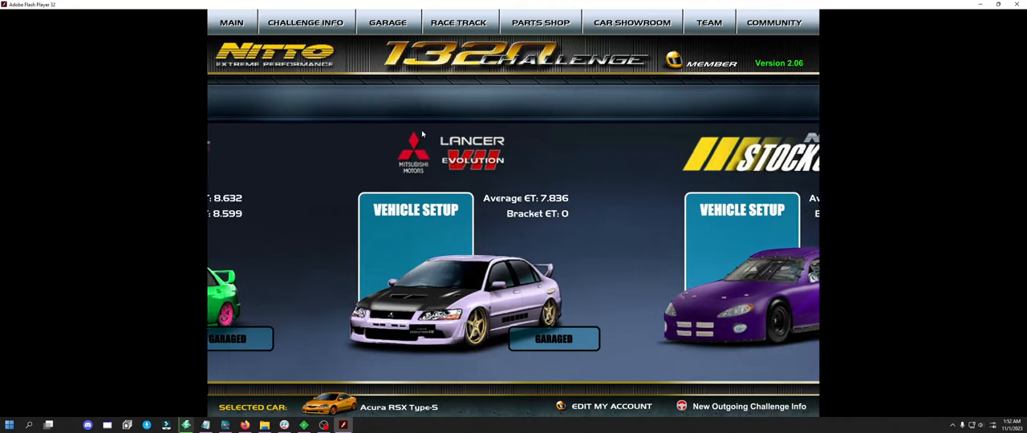
# Challenge Scott with the Lancer Evolution VII at a 7.8 bracket ET.
pyautogui.click(415, 210)
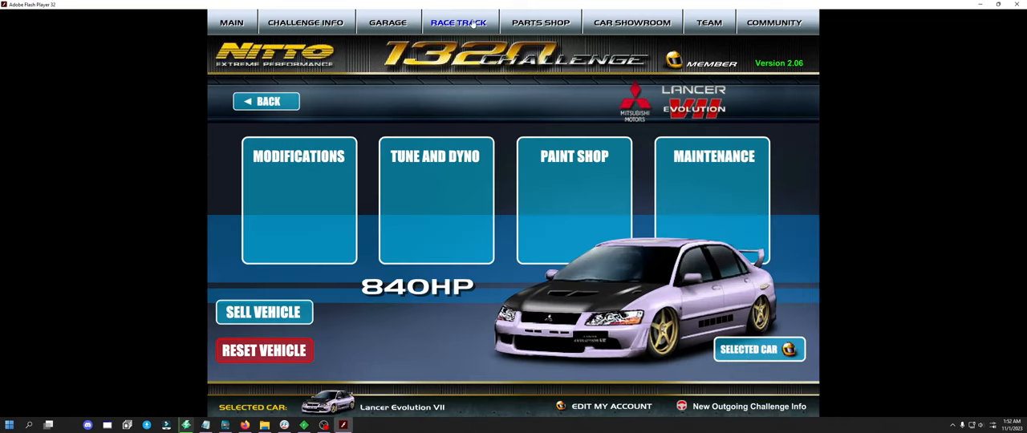
pyautogui.click(459, 19)
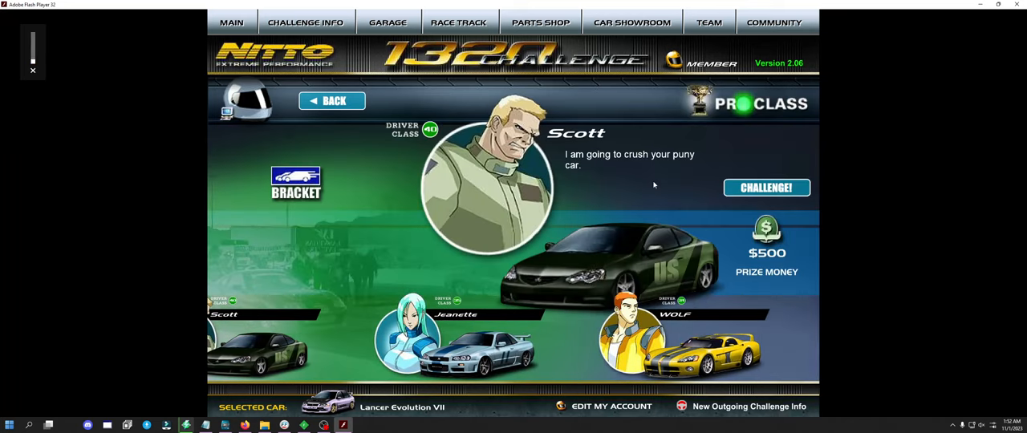
pyautogui.click(296, 183)
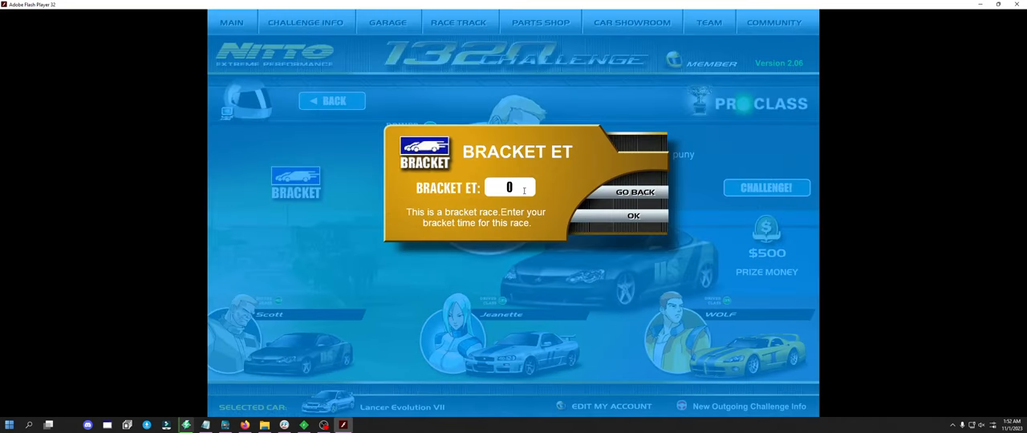
pyautogui.write('7.8')
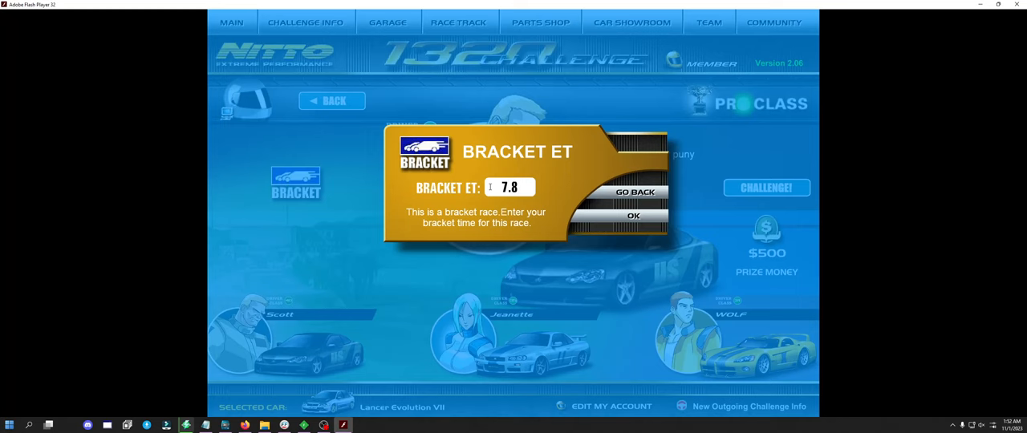
pyautogui.click(635, 217)
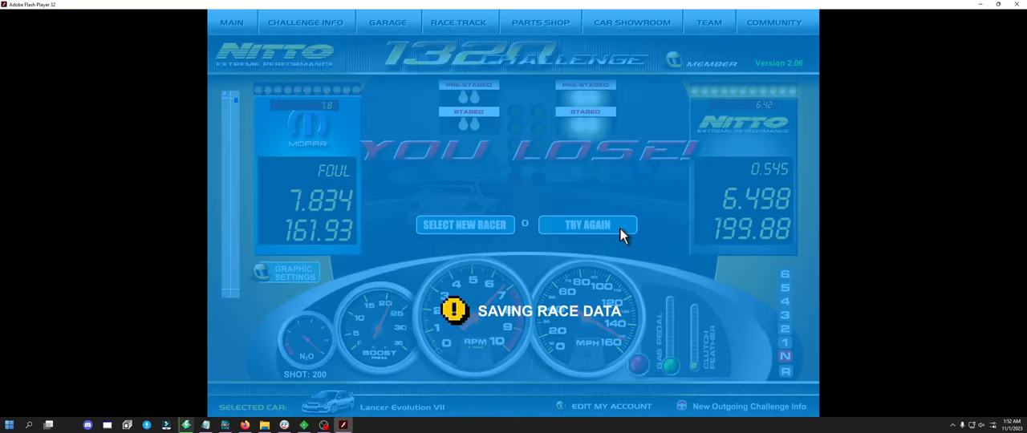
# Rematch Scott, win the 7.822-second race for $500, and return to the garage car list.
pyautogui.click(587, 225)
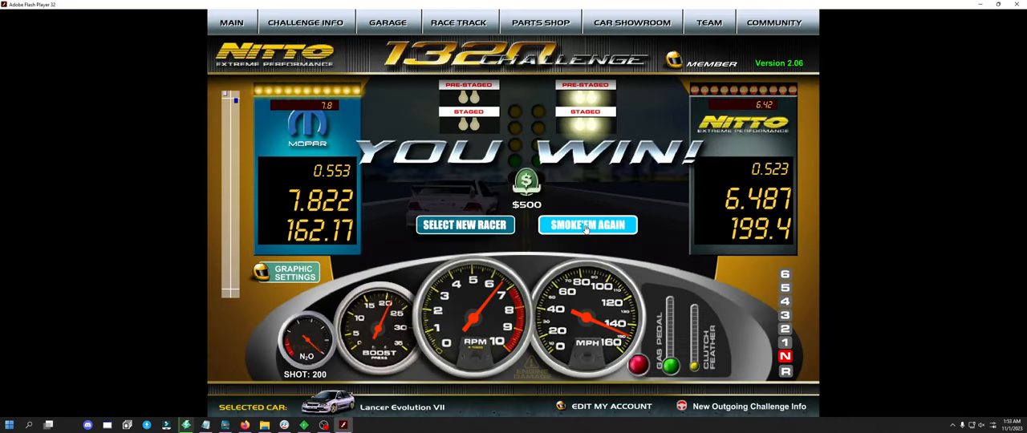
pyautogui.click(587, 225)
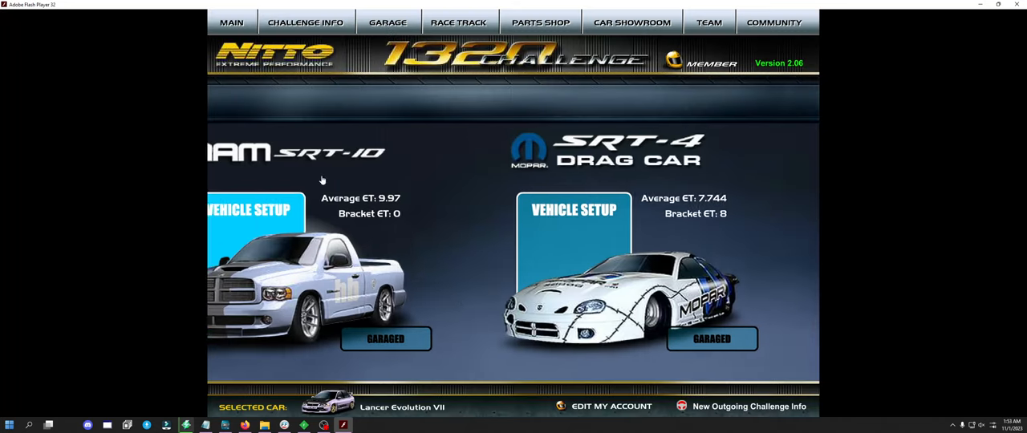
# Fit the ACME Halloween 2023 wheels to the Lancer Evolution VII through its wheel modifications.
pyautogui.click(250, 208)
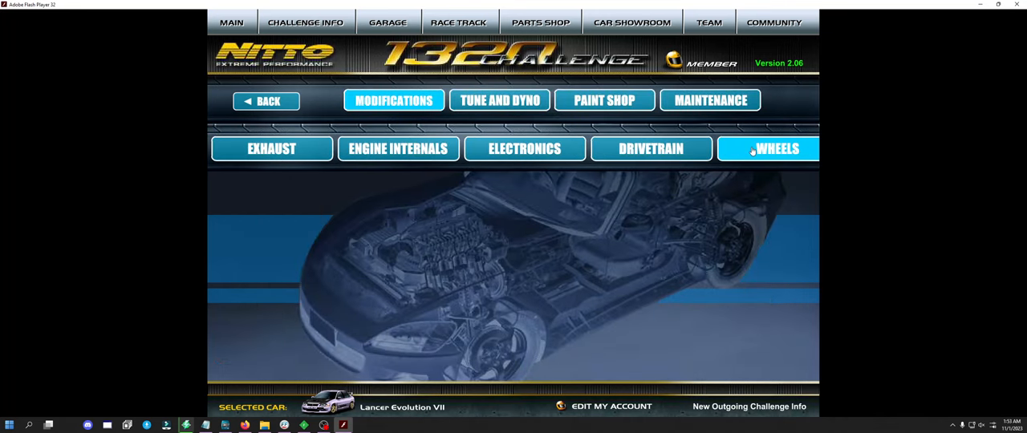
pyautogui.click(775, 148)
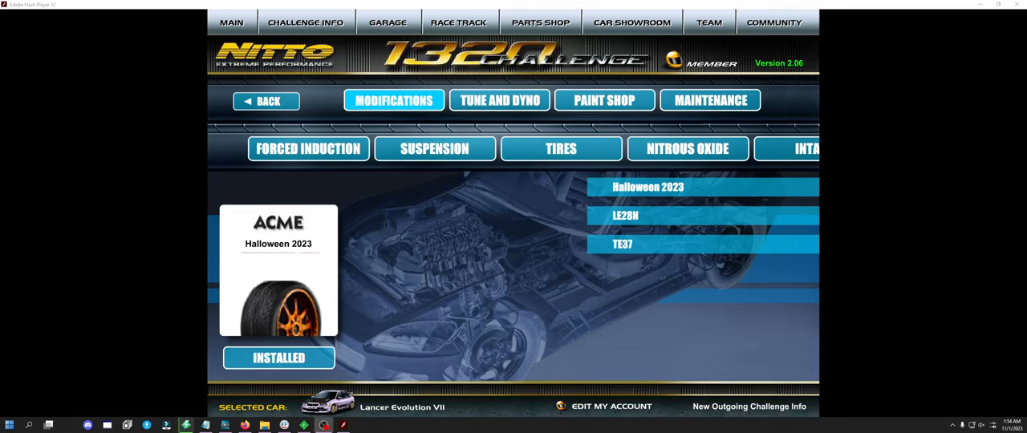
# Switch to Discord's td-general channel in The RGS Hangout and scroll to the latest messages.
pyautogui.click(323, 424)
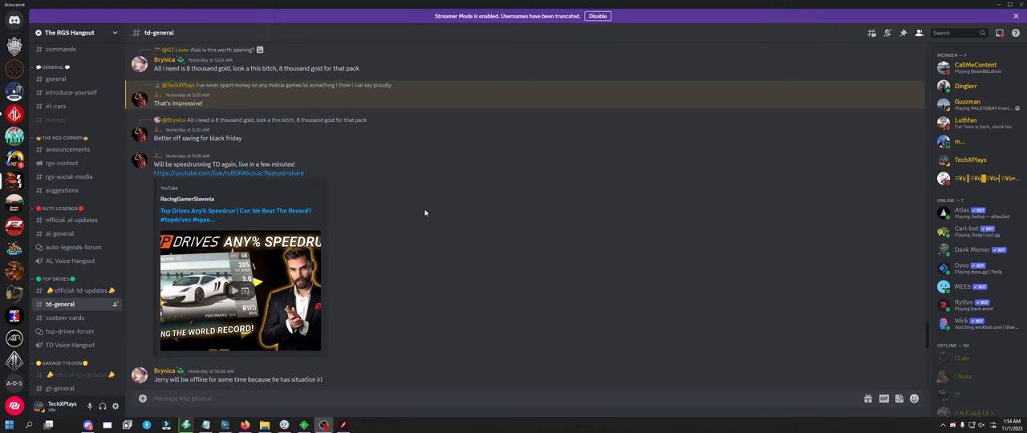
pyautogui.moveTo(187, 199)
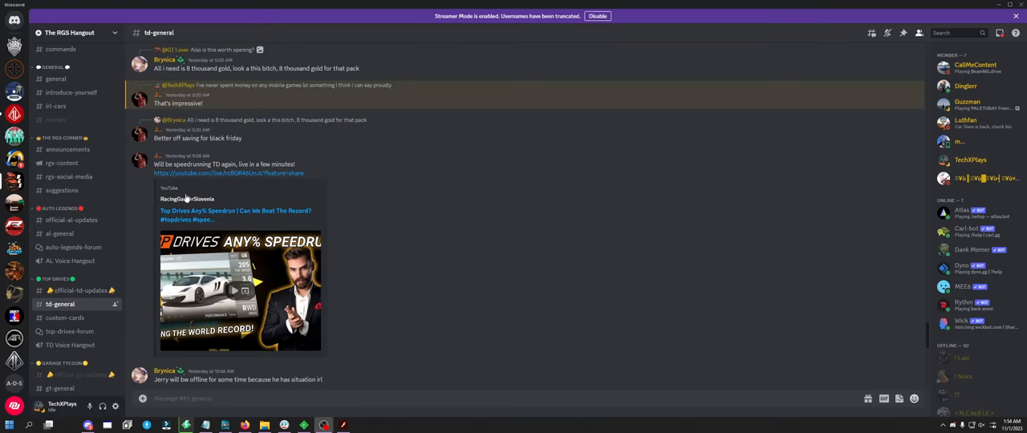
pyautogui.scroll(-3)
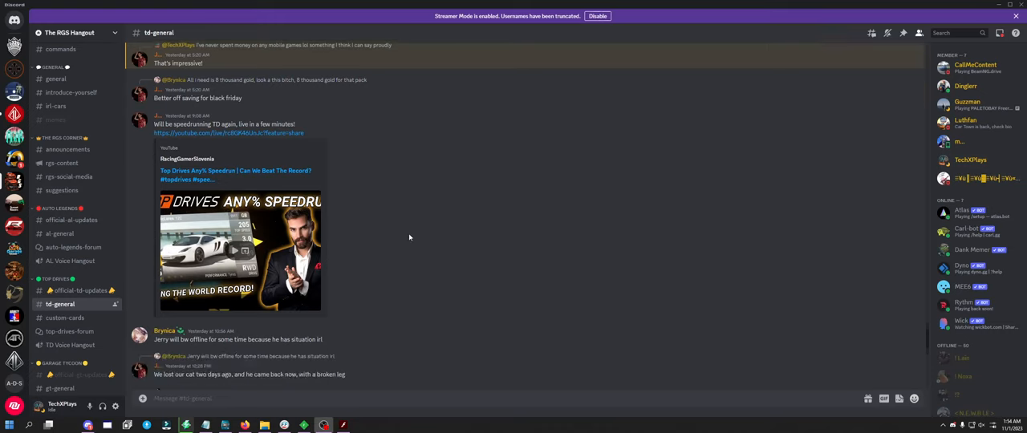
pyautogui.scroll(-3)
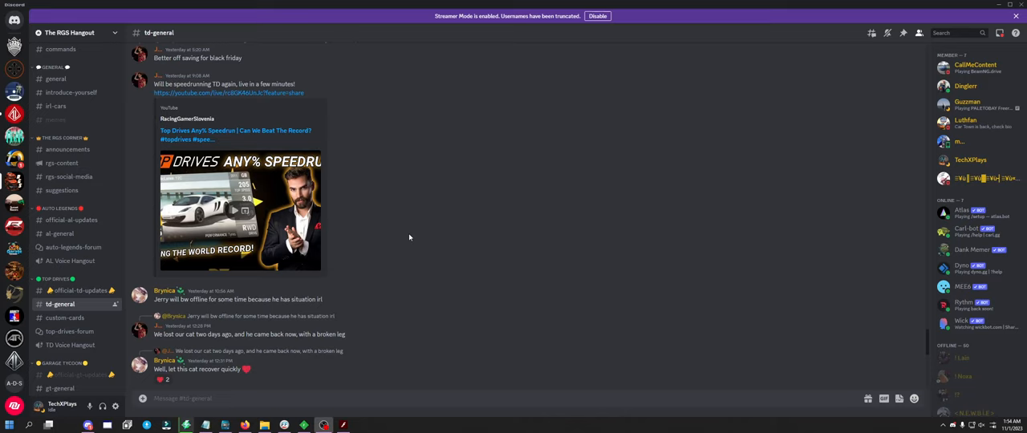
pyautogui.moveTo(597, 205)
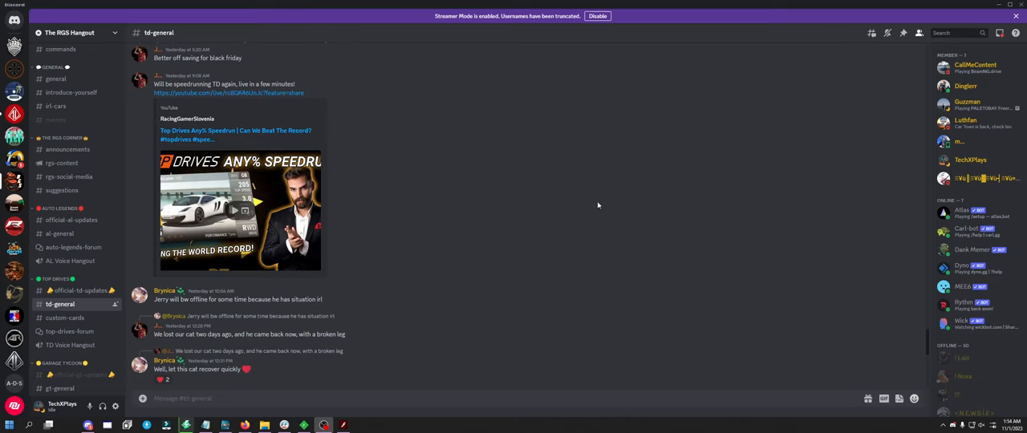